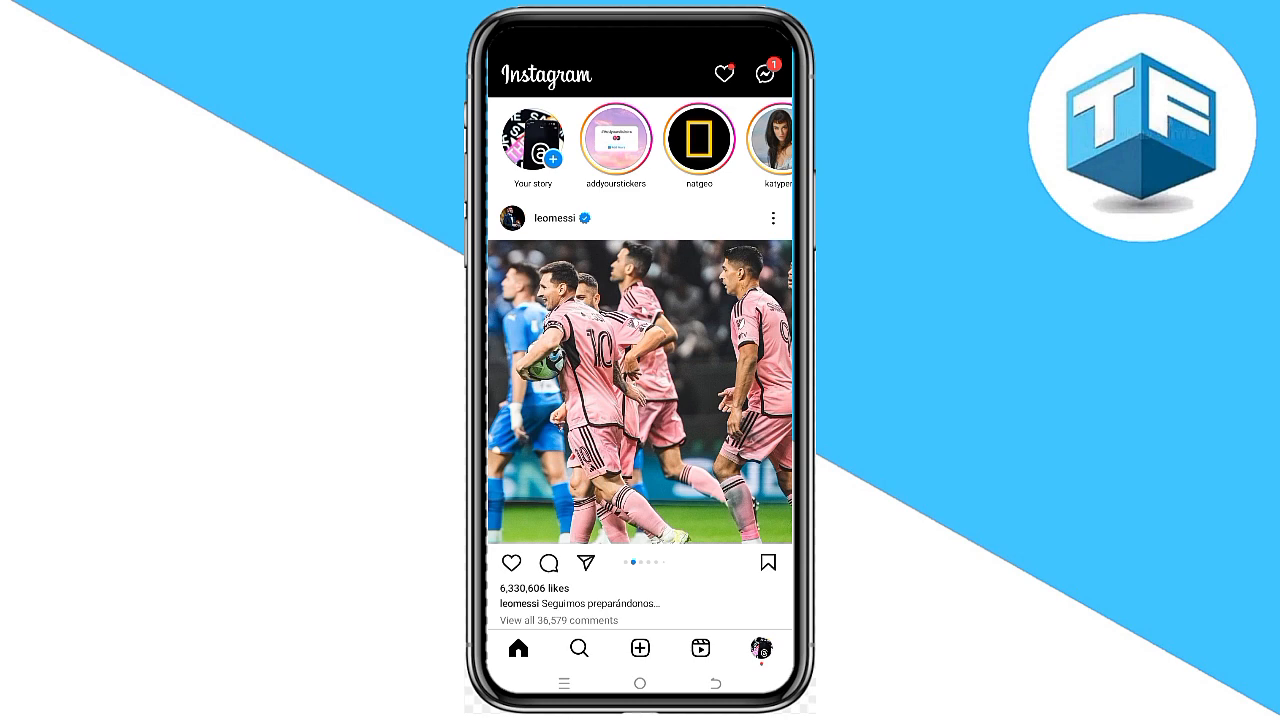
{"action": "left_click", "coordinate": [764, 72]}
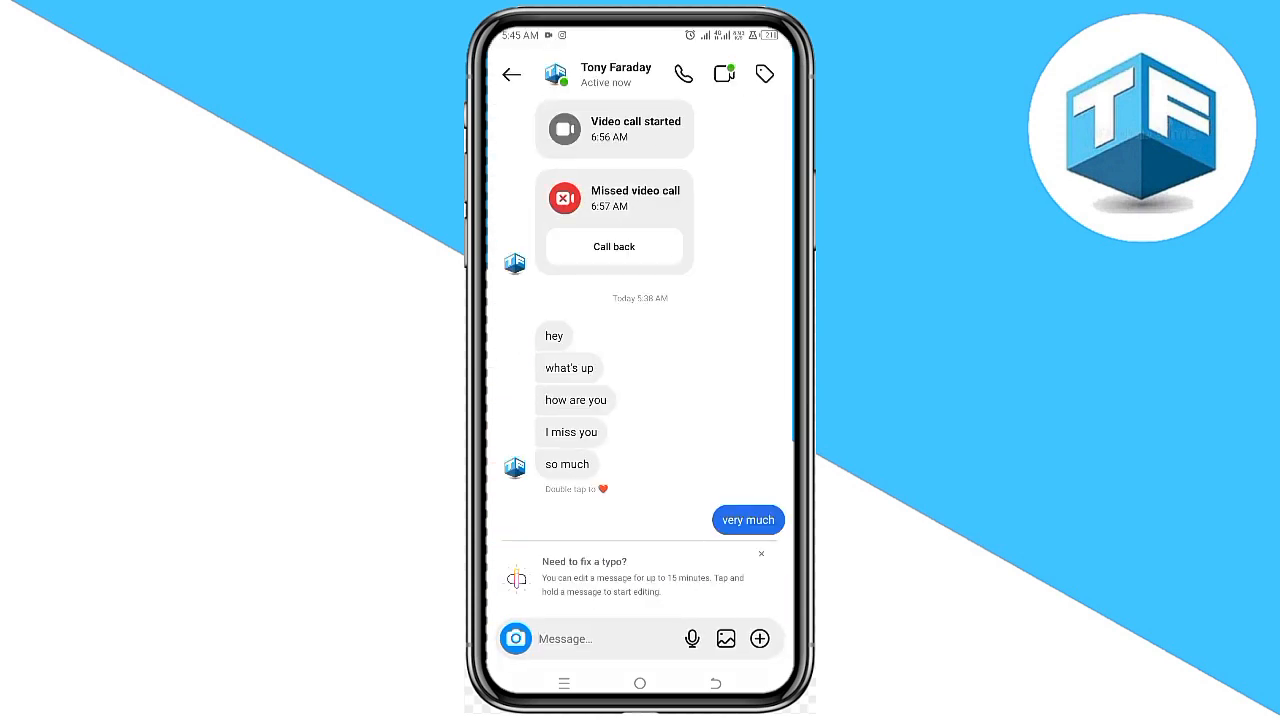
Unsend the "very much" message so the chat ends with "so much".
{"action": "left_click", "coordinate": [748, 520]}
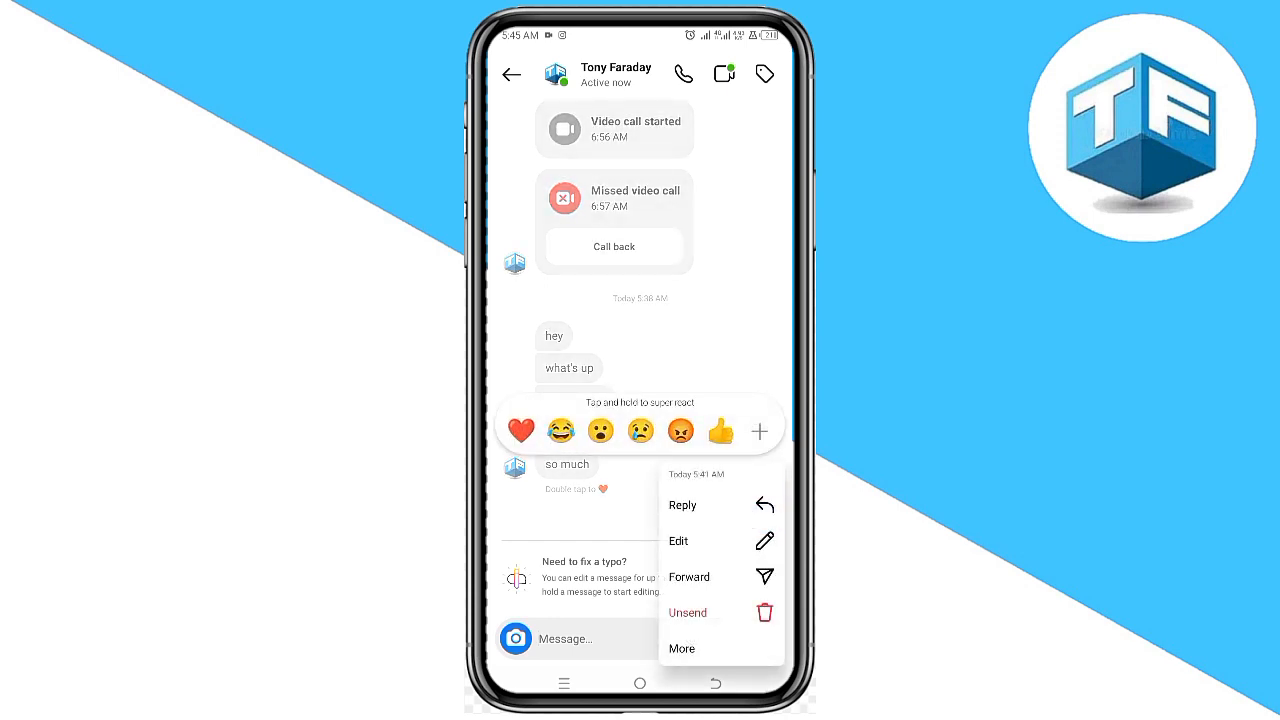
{"action": "left_click", "coordinate": [688, 612]}
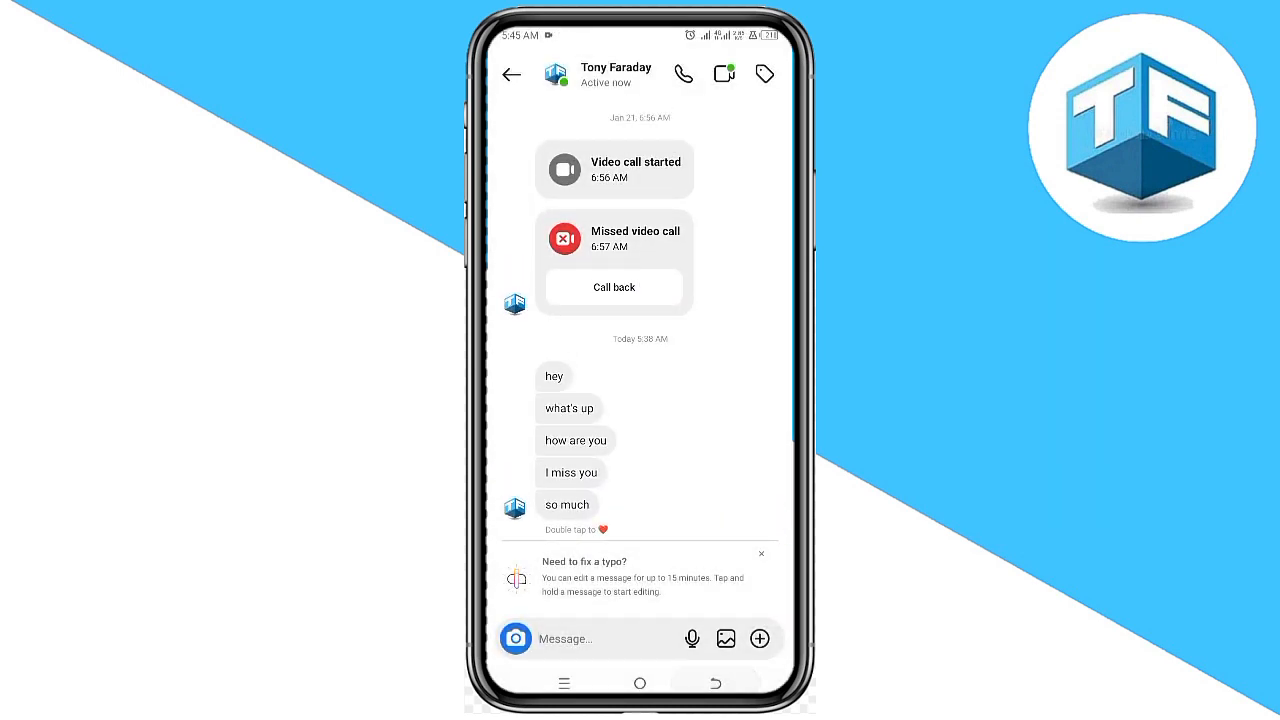
{"action": "left_click", "coordinate": [512, 74]}
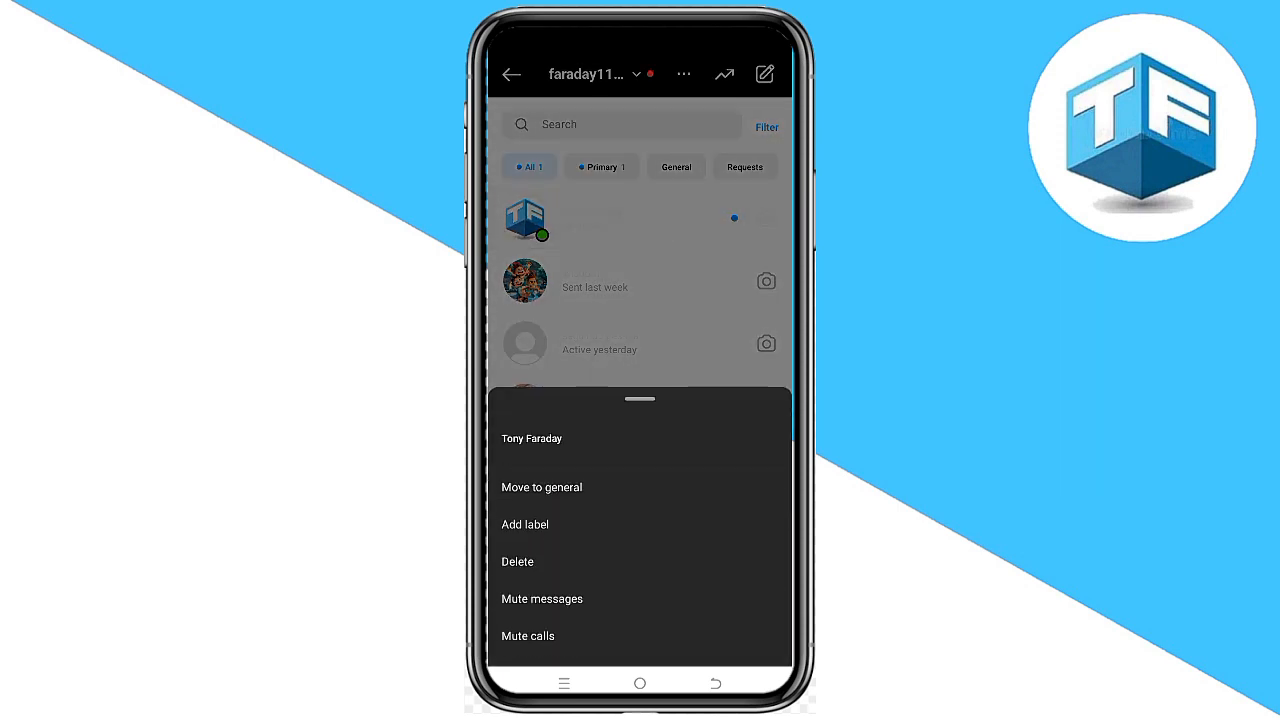
{"action": "left_click", "coordinate": [516, 560]}
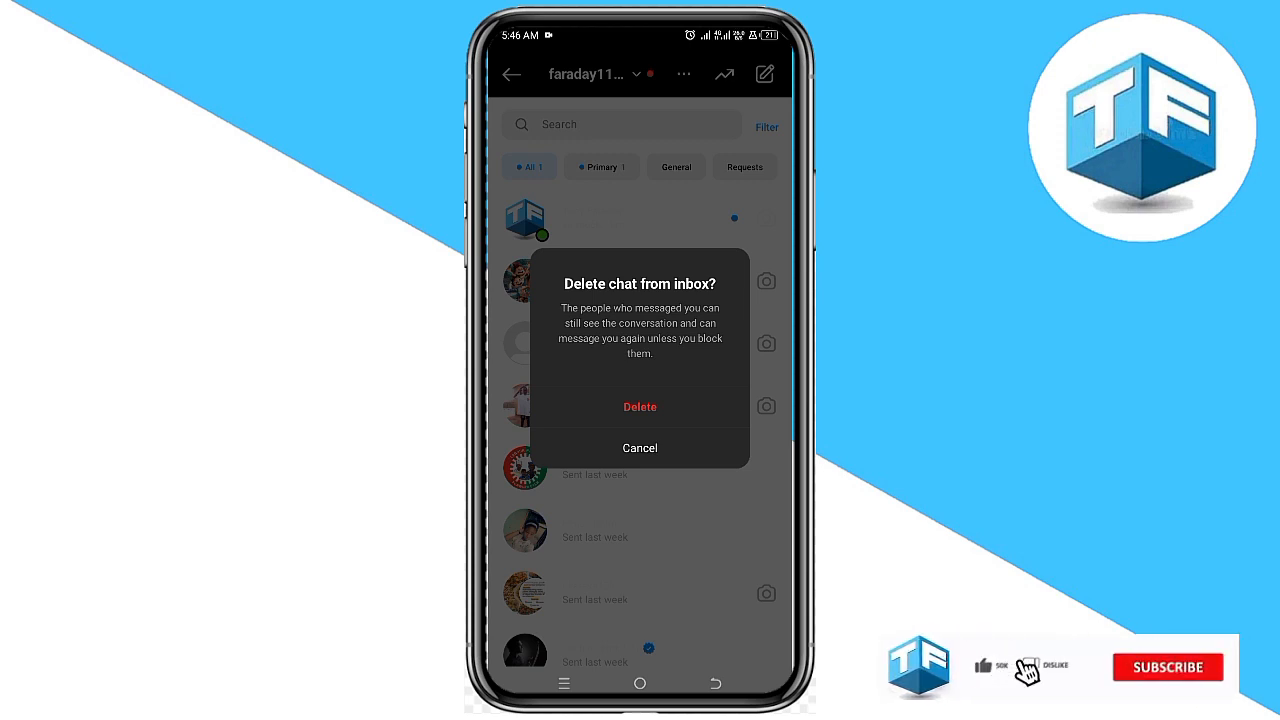
{"action": "left_click", "coordinate": [1168, 668]}
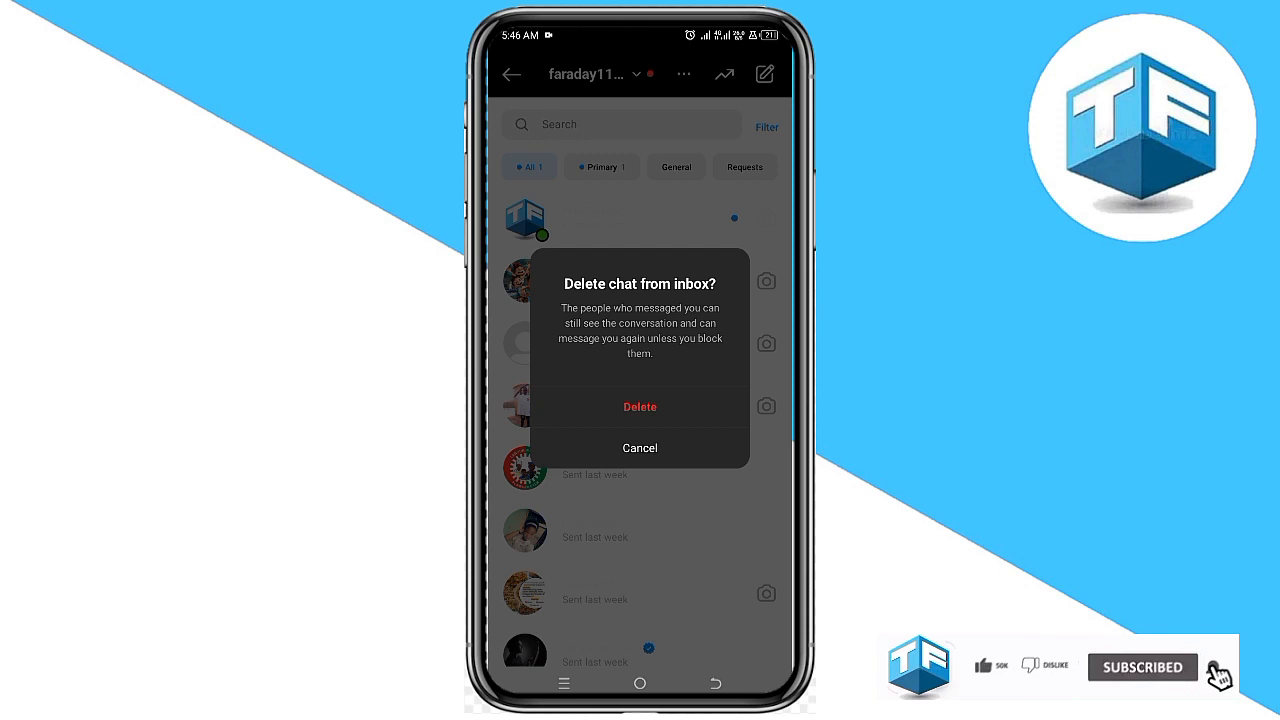